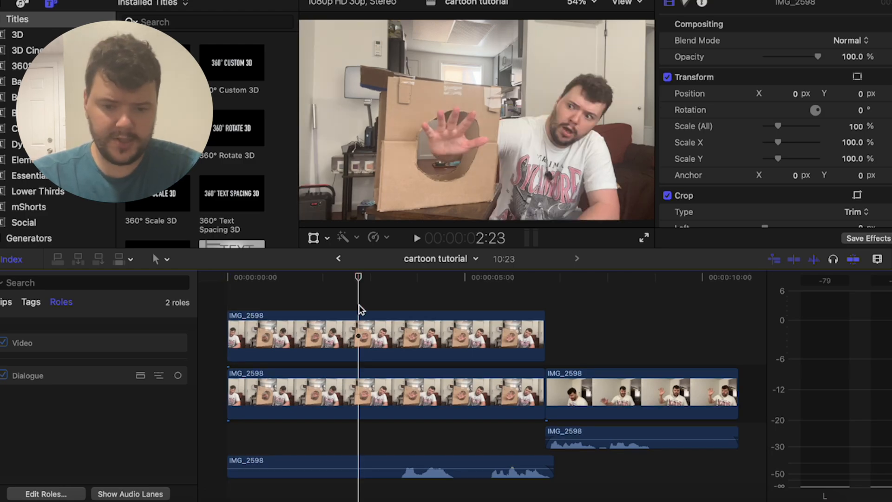
# - Magnetic-mask the cardboard box around the hand hole on the top IMG_2598 clip
pyautogui.click(643, 238)
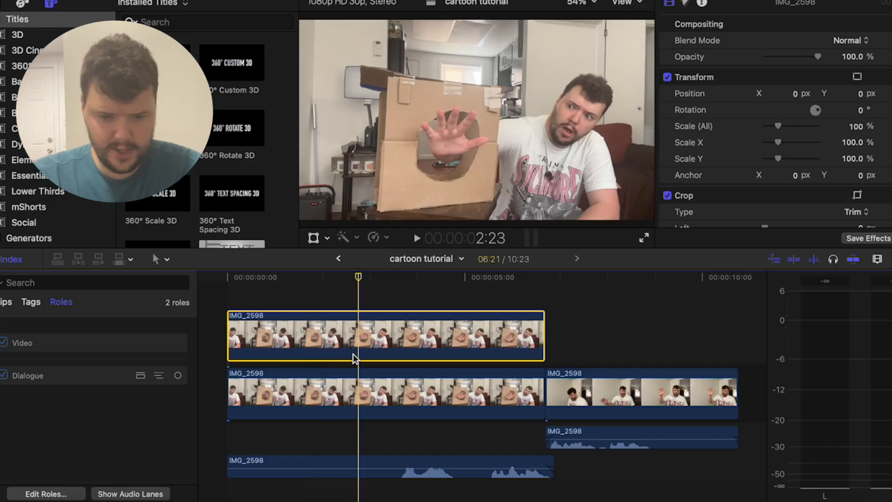
pyautogui.click(347, 237)
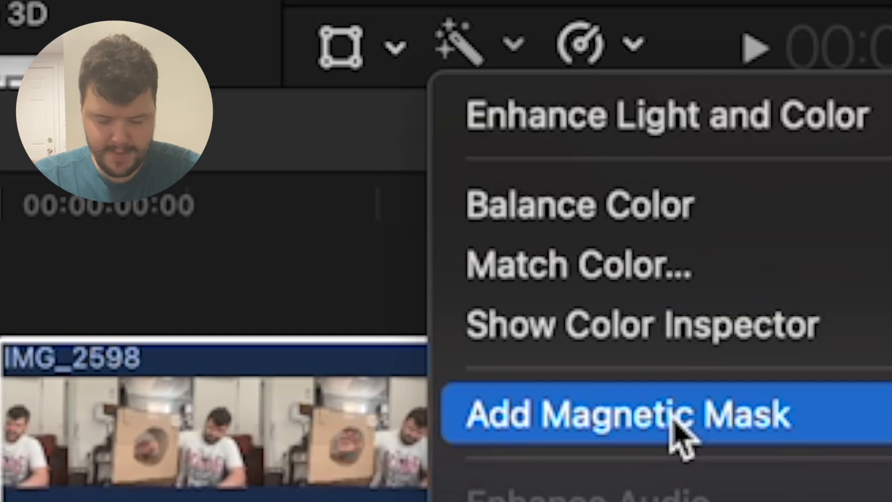
pyautogui.click(614, 413)
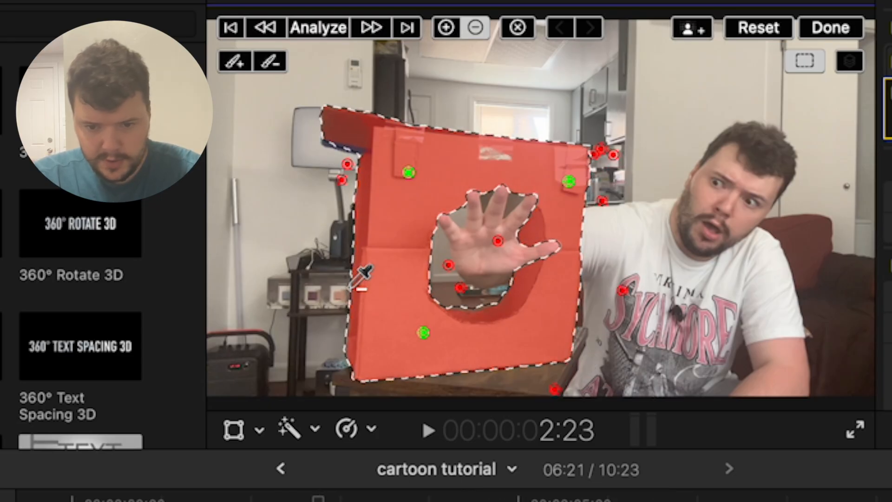
pyautogui.click(318, 27)
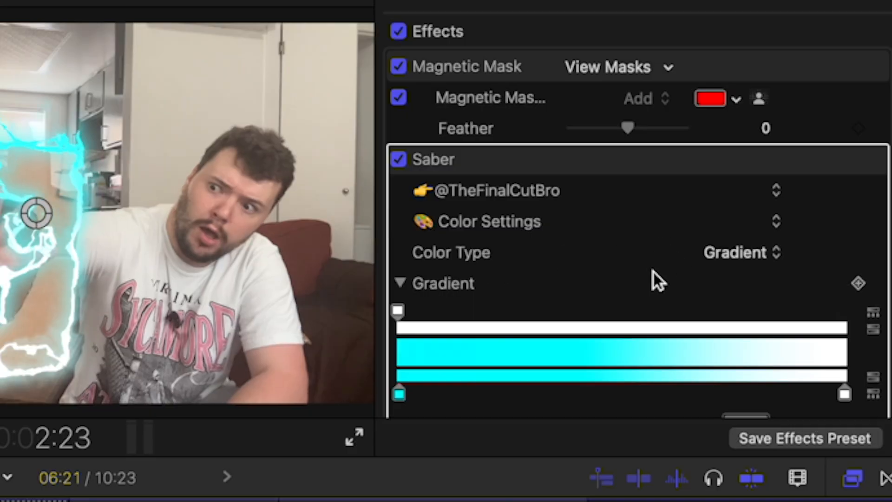
# - Apply Saber to the masked box with a cyan gradient, Width 27 and Outside Only glow
pyautogui.scroll(-3)
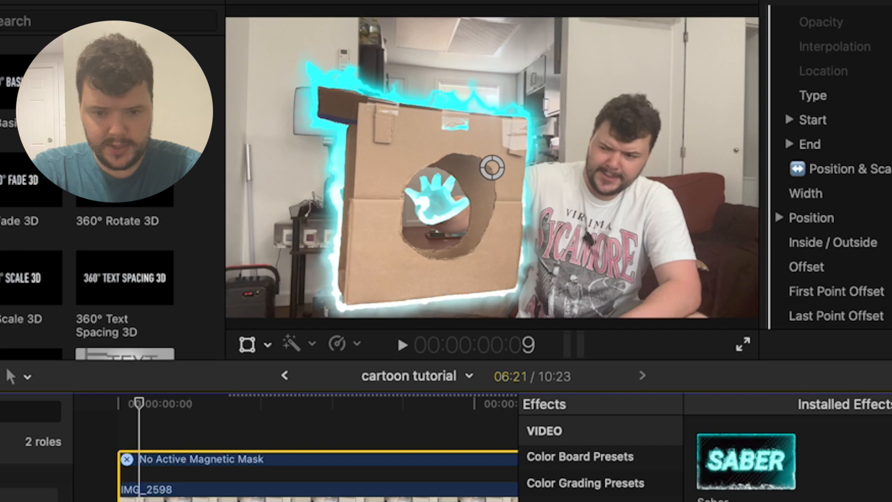
pyautogui.click(402, 344)
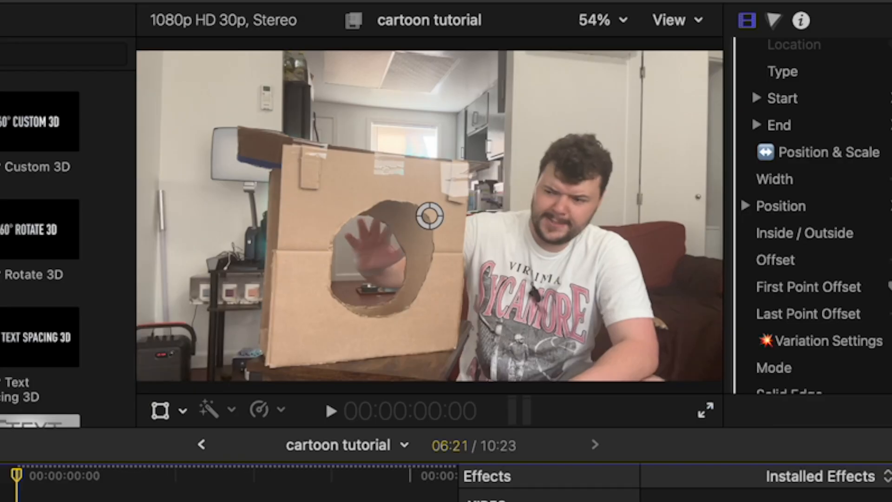
pyautogui.click(329, 410)
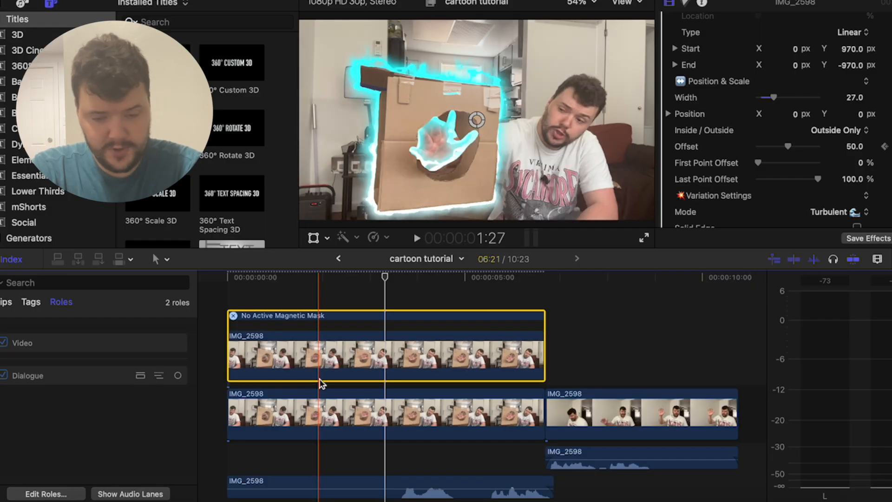
# - Magnetic-mask the hand on a stacked clip copy so it sits over the glowing box
pyautogui.click(279, 413)
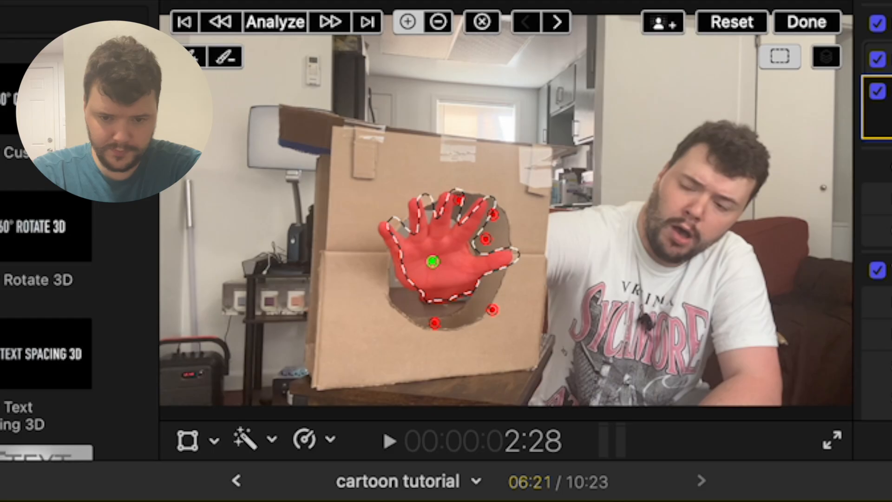
pyautogui.click(806, 21)
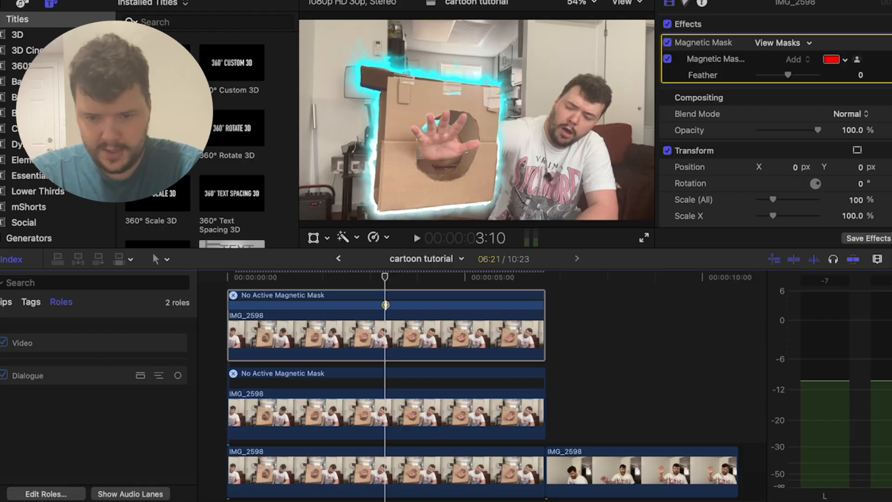
# - Apply the Comic Ink effect from Comic Looks to the masked hand
pyautogui.click(521, 383)
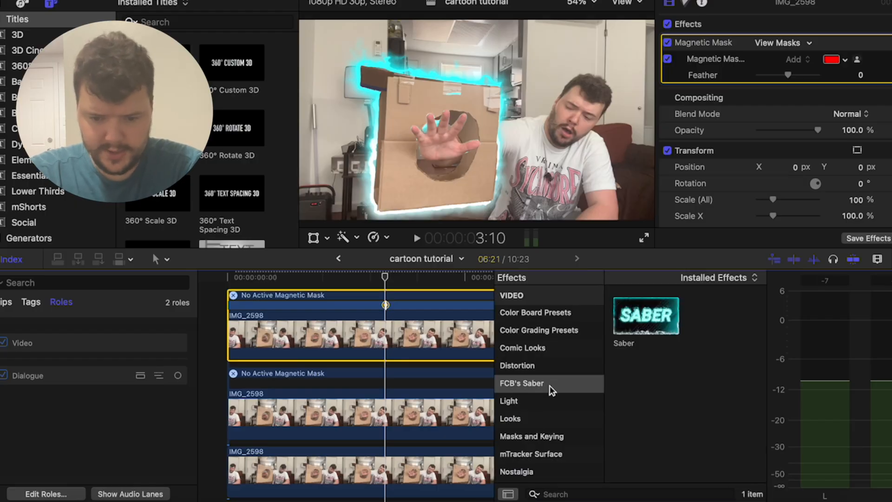
pyautogui.scroll(-3)
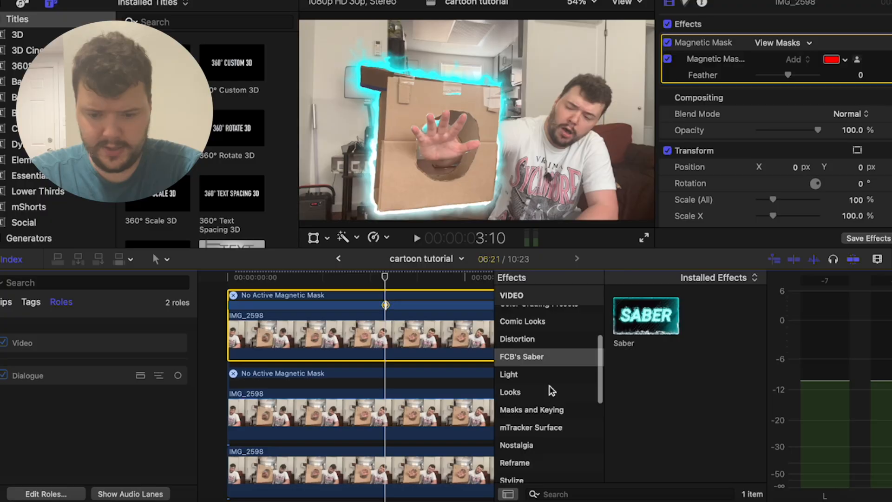
pyautogui.click(522, 321)
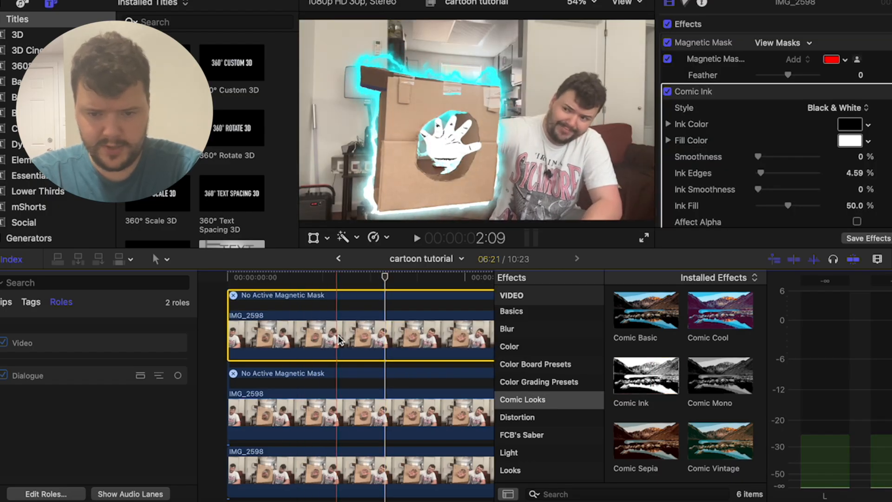
pyautogui.click(376, 333)
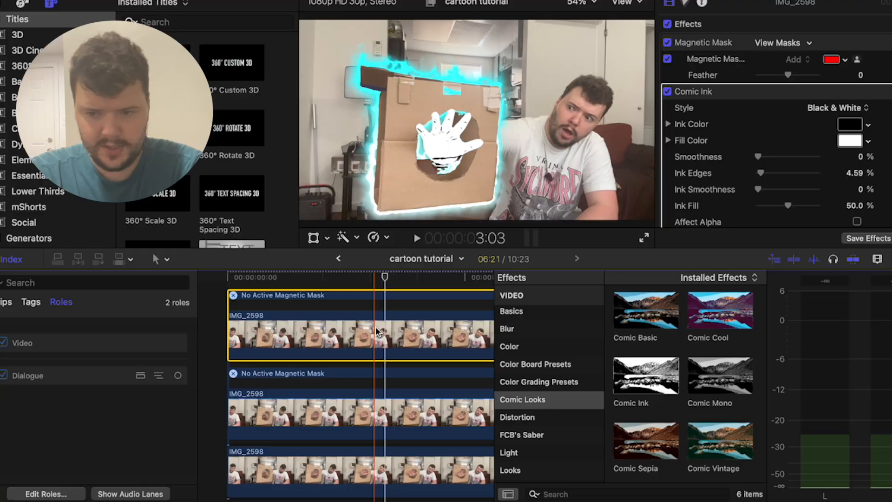
# - Try Color and Gray Comic Ink styles, then settle on Black & White
pyautogui.click(836, 108)
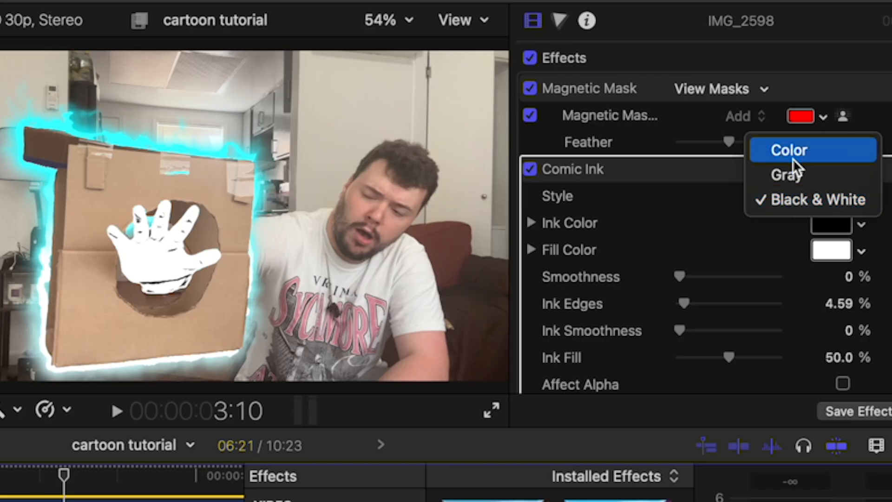
pyautogui.click(789, 150)
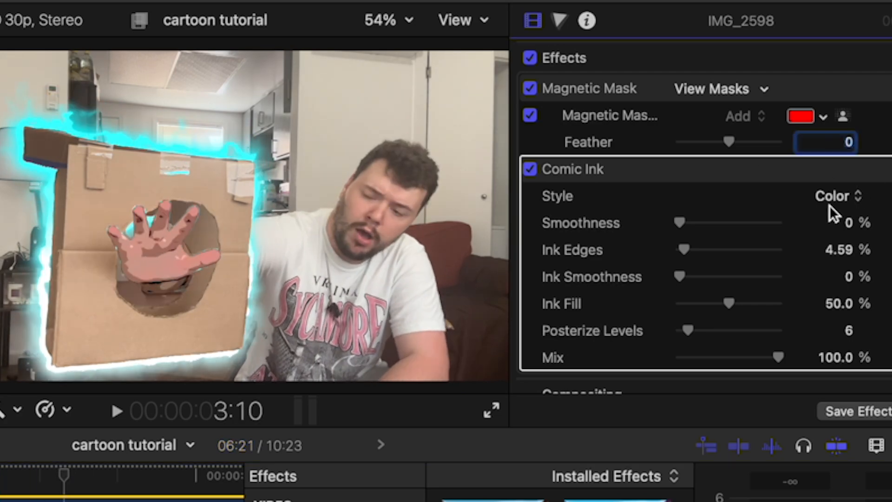
pyautogui.click(837, 195)
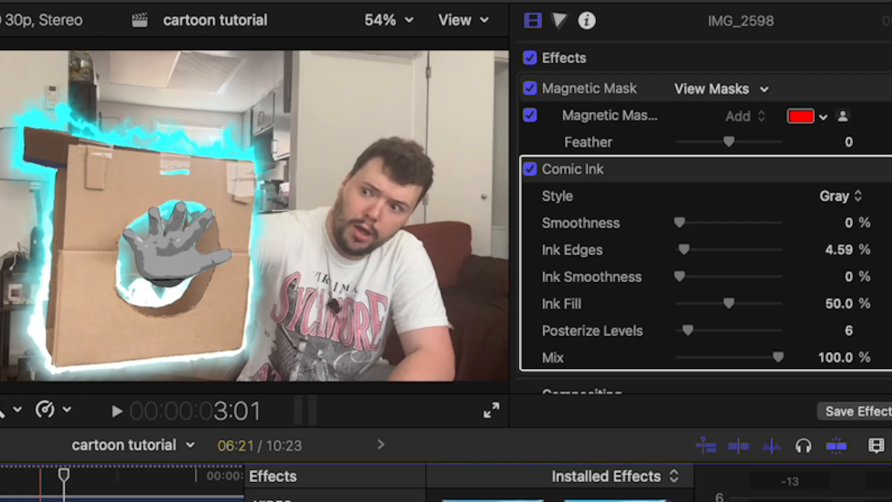
pyautogui.click(841, 196)
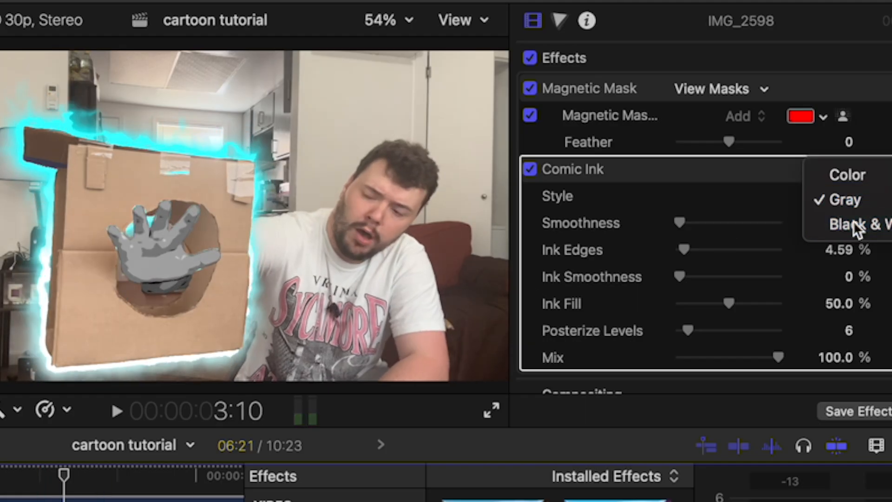
pyautogui.click(853, 224)
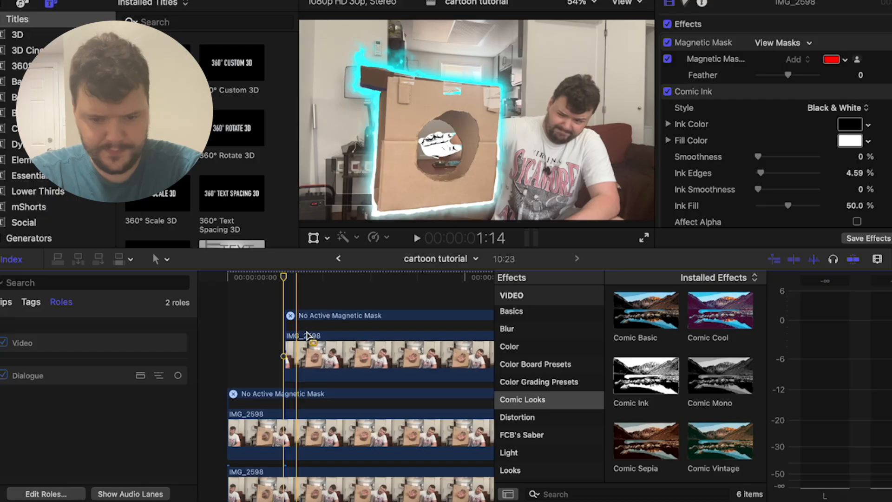
# - Switch the hand's Comic Ink to Color and keep its Saber glow inside the hand only
pyautogui.click(844, 108)
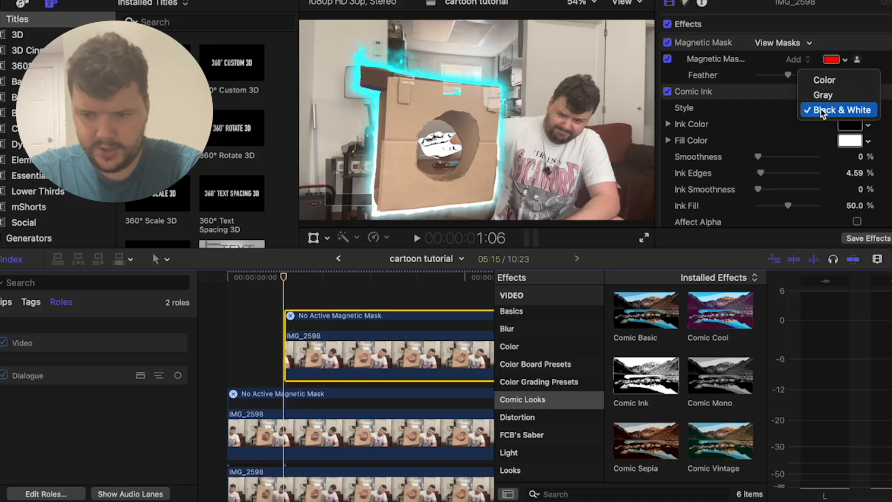
pyautogui.click(822, 80)
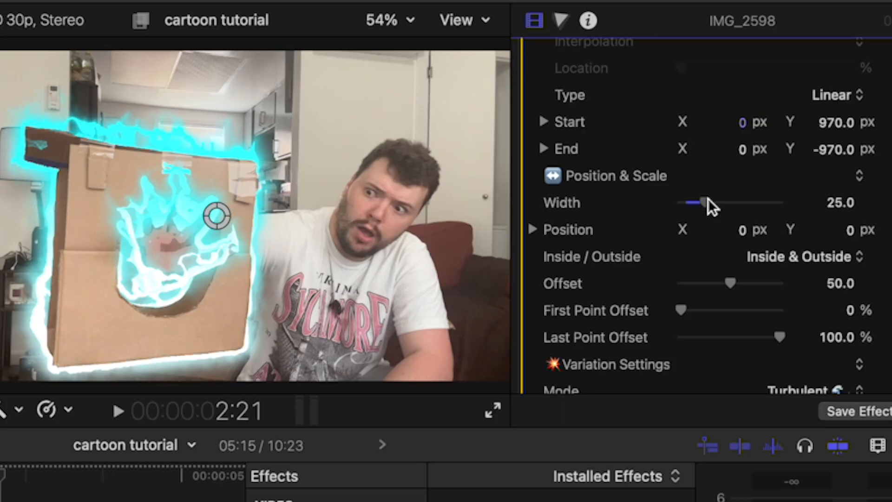
pyautogui.click(797, 256)
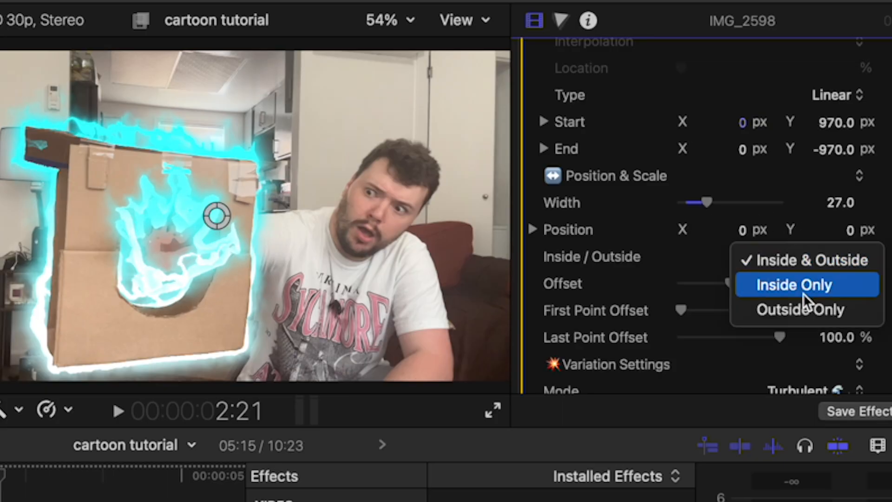
pyautogui.click(793, 284)
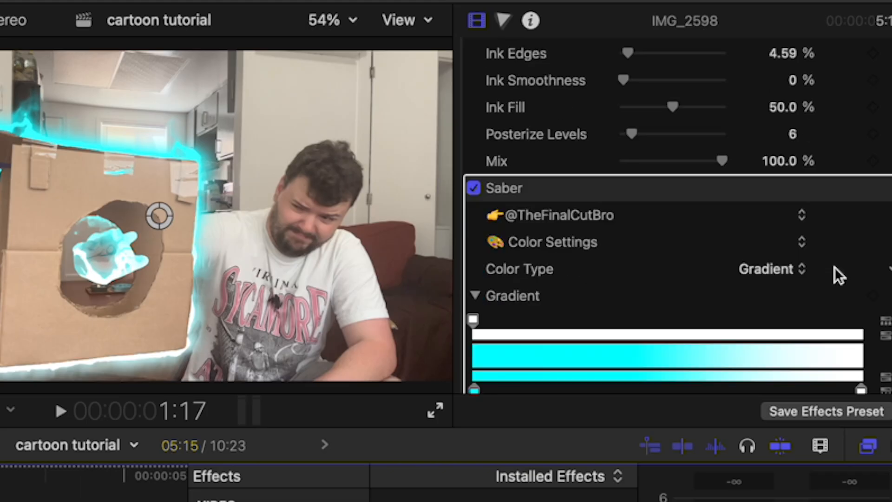
pyautogui.scroll(-3)
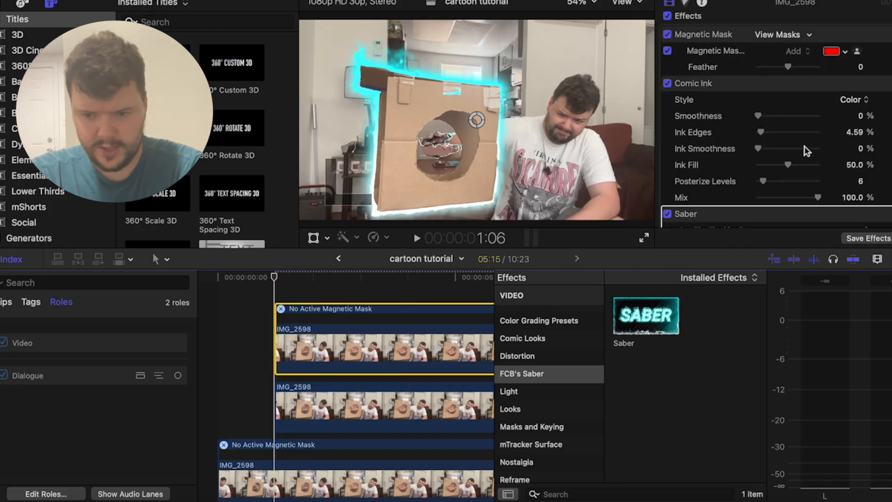
pyautogui.scroll(-3)
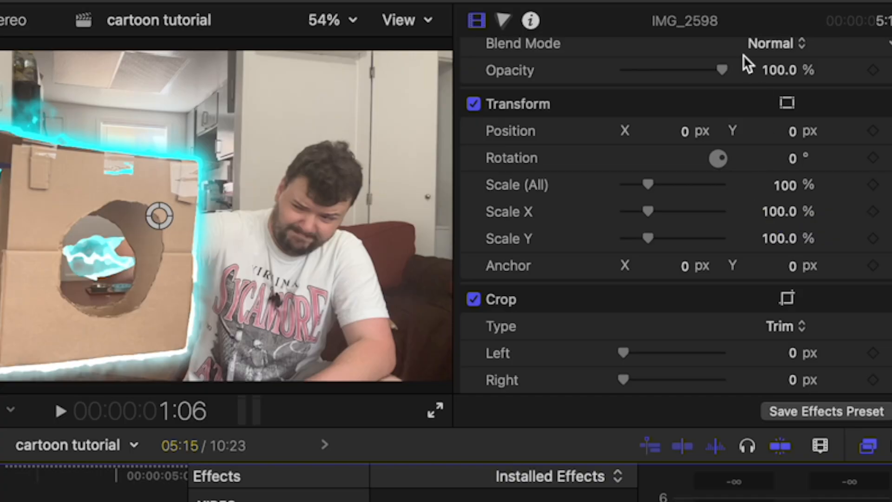
pyautogui.moveTo(878, 75)
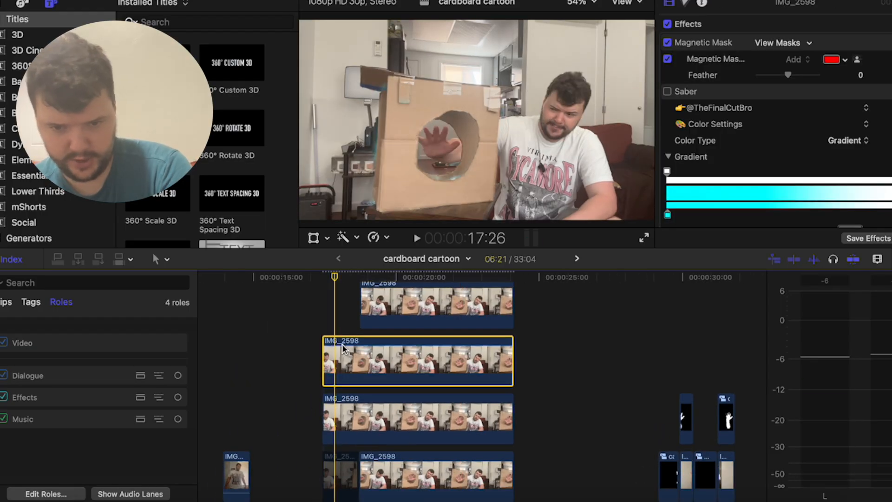
# - Review the box clip's Color Board 1 tint, then search the Effects browser for Earthquake
pyautogui.click(416, 238)
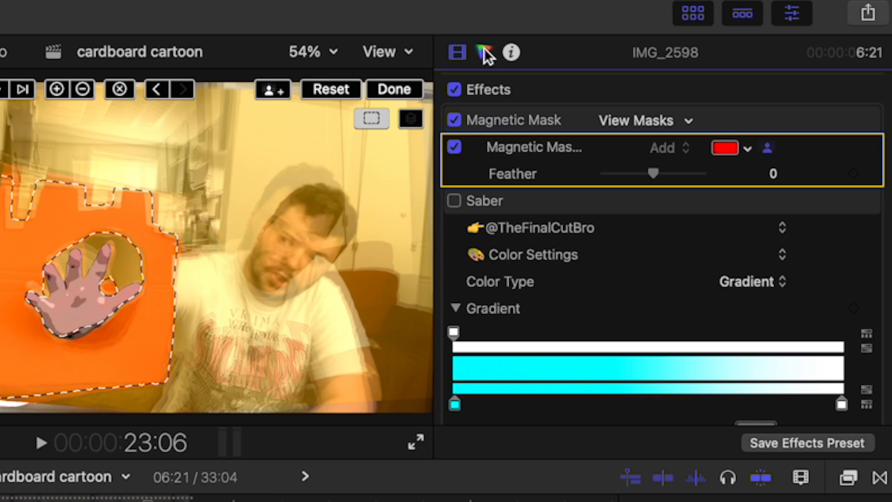
pyautogui.click(483, 52)
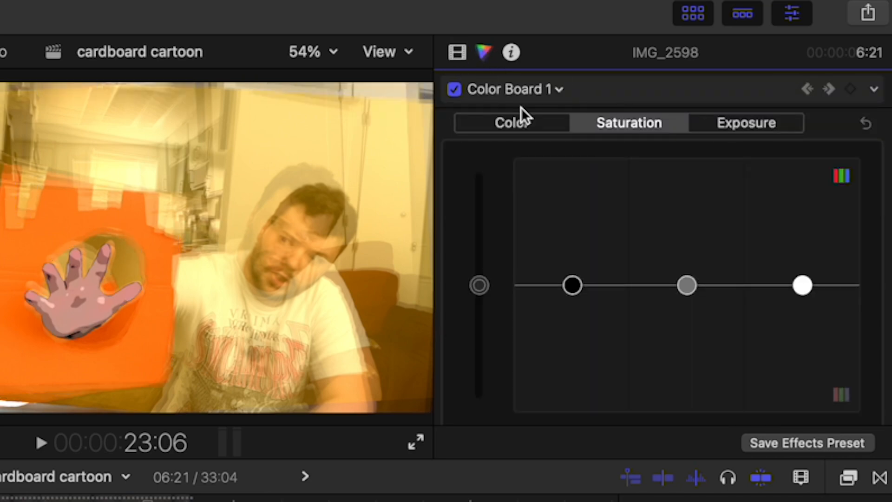
pyautogui.click(511, 122)
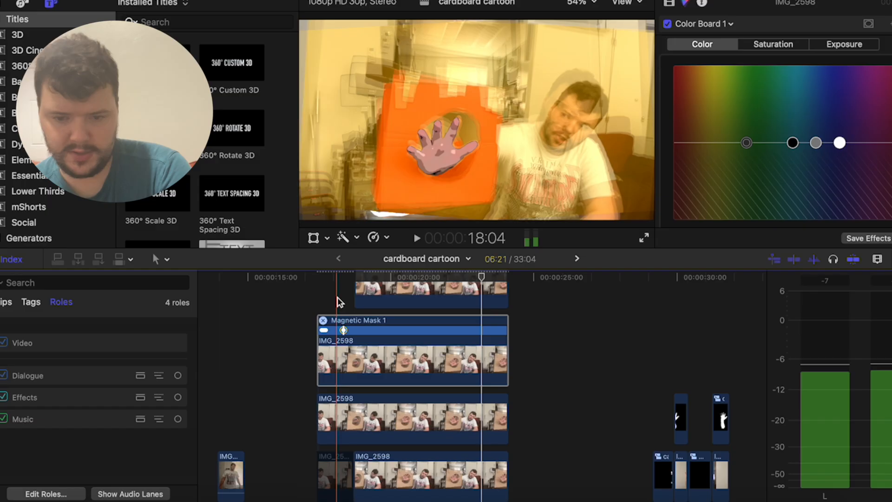
pyautogui.click(424, 305)
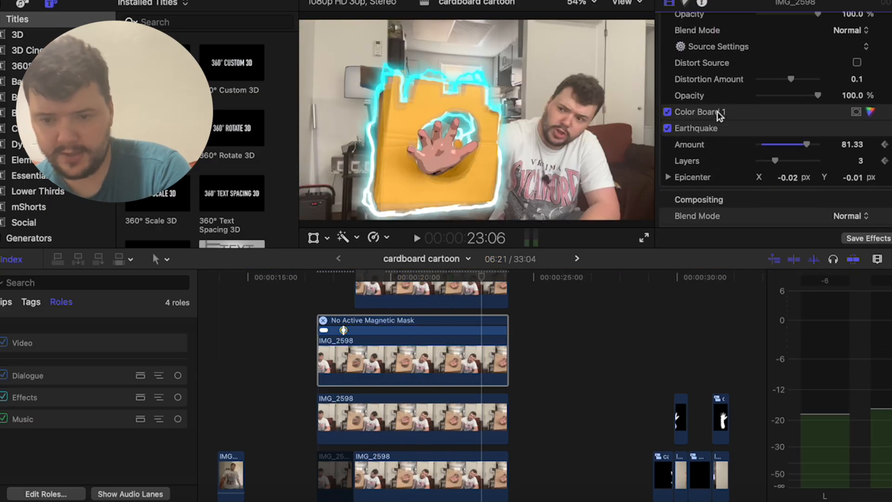
pyautogui.click(853, 260)
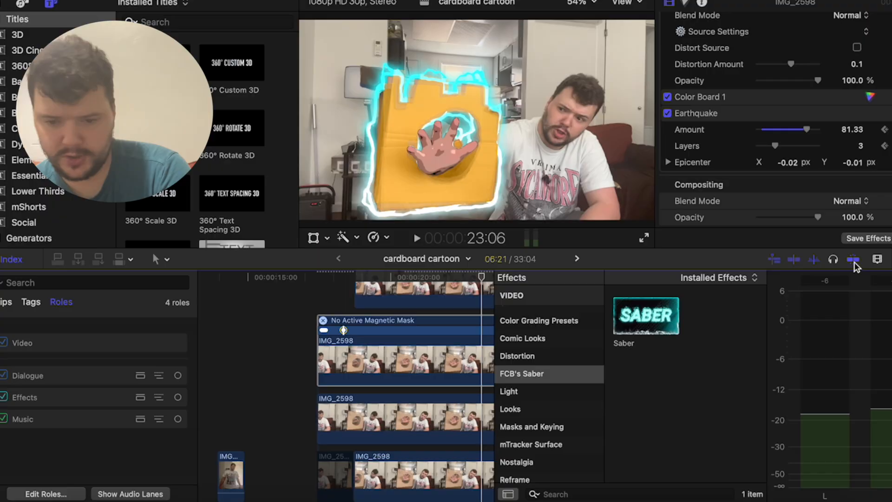
pyautogui.write('ear')
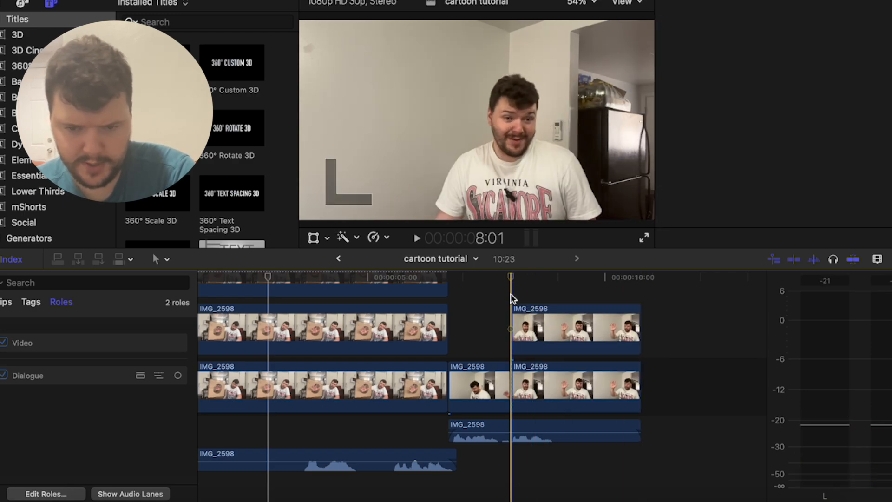
# - Magnetic-mask the raised arm in the waving clip and analyze it
pyautogui.click(574, 329)
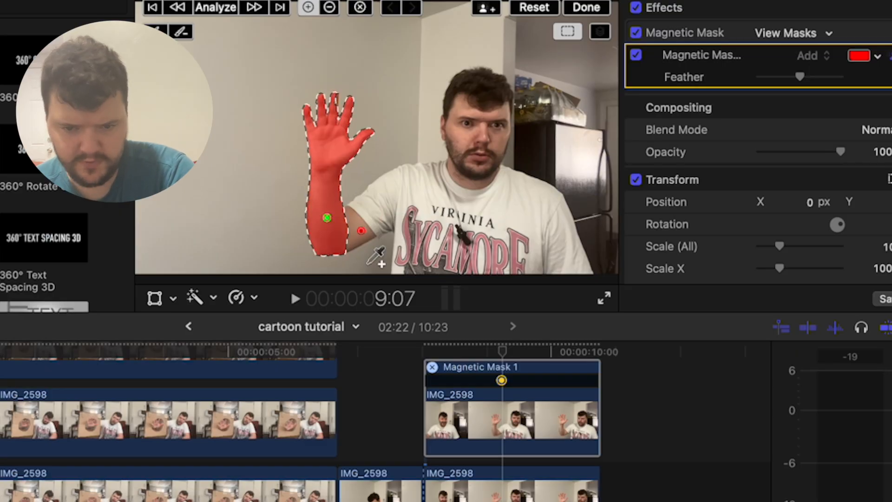
pyautogui.click(215, 8)
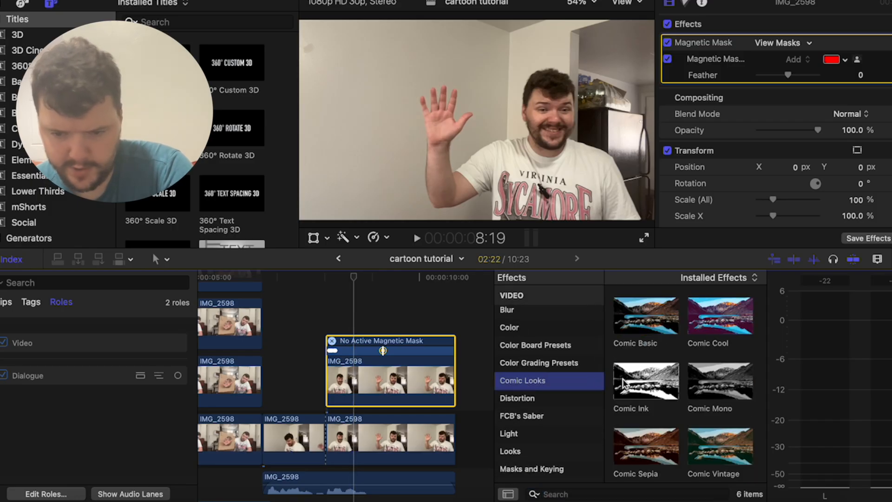
# - Give the masked arm a Color Comic Ink look with an Outside Only cyan Saber glow
pyautogui.doubleClick(645, 379)
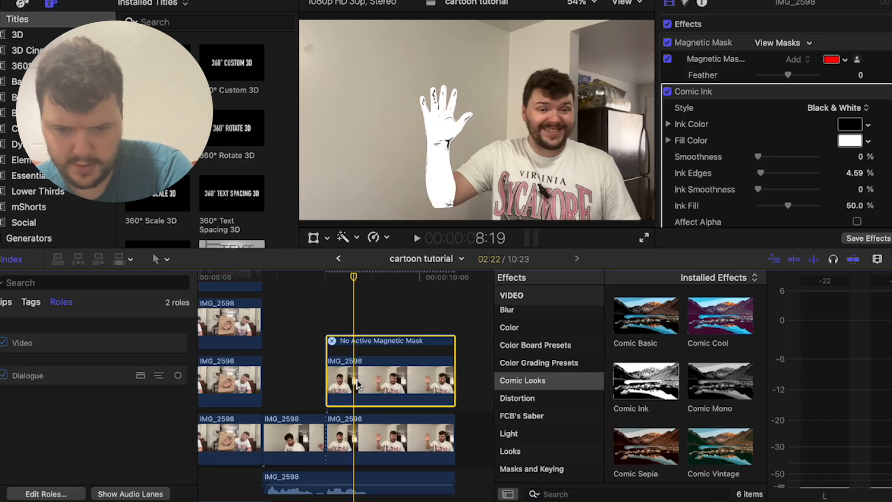
pyautogui.click(854, 108)
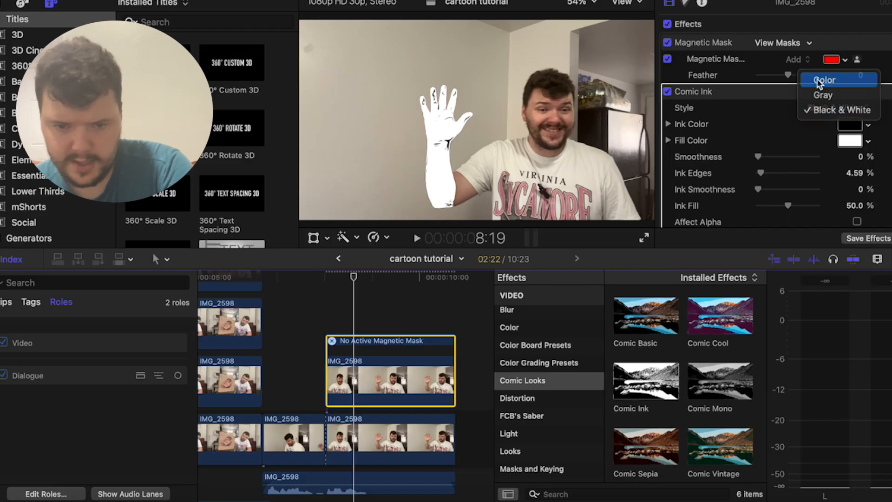
pyautogui.click(826, 80)
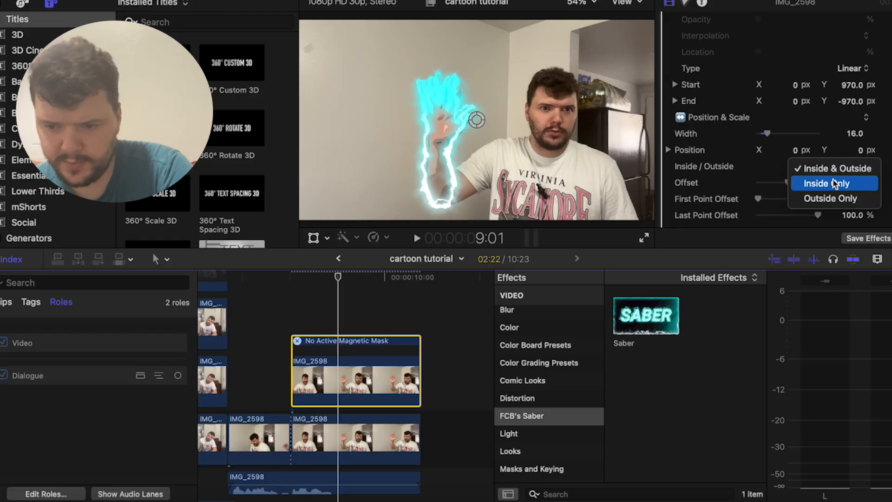
pyautogui.click(831, 198)
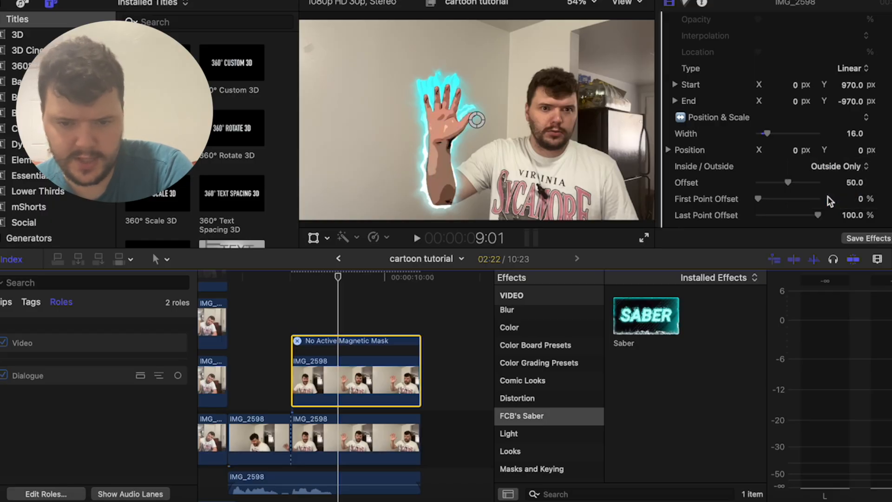
pyautogui.click(416, 238)
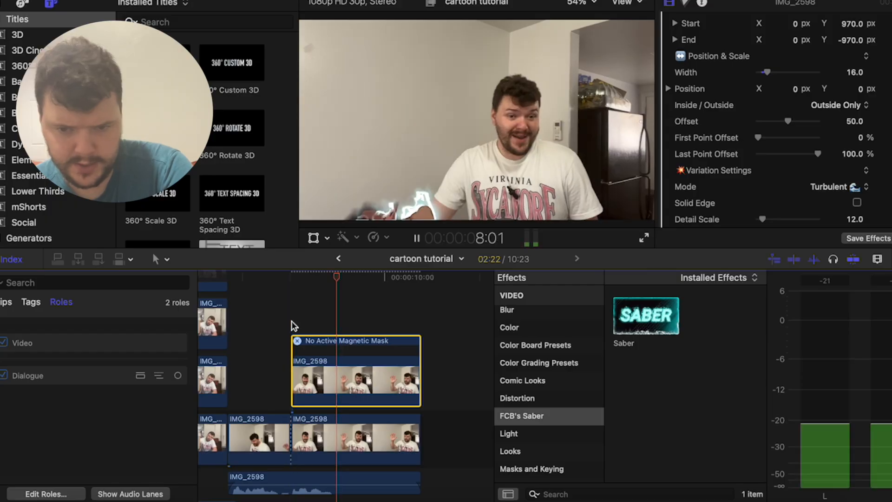
pyautogui.click(417, 238)
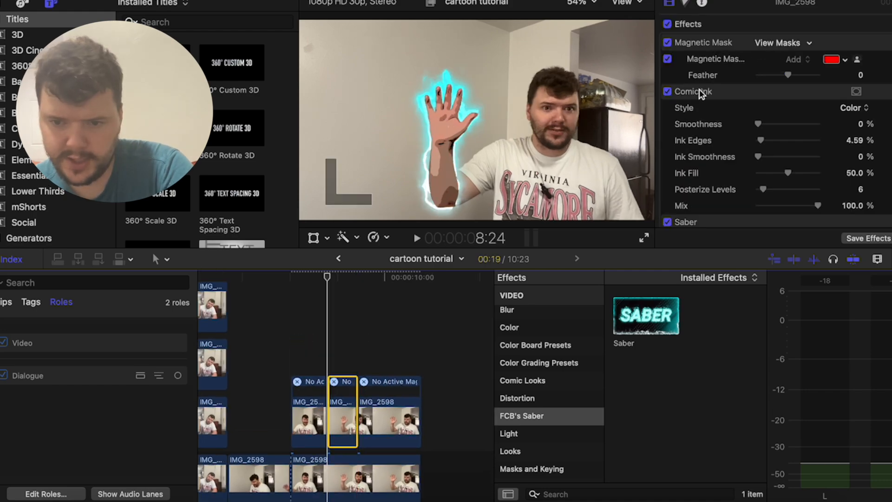
# - Check the middle arm section's Comic Ink settings and select the lower arm copy
pyautogui.click(849, 108)
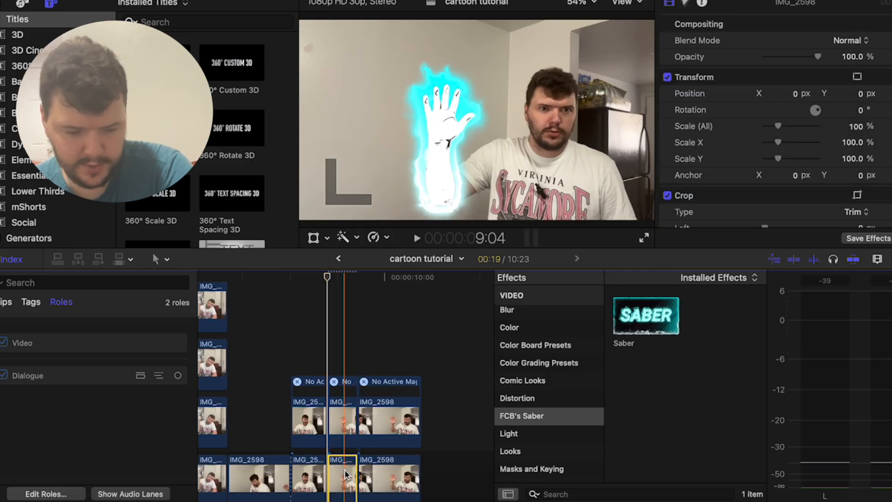
pyautogui.click(341, 421)
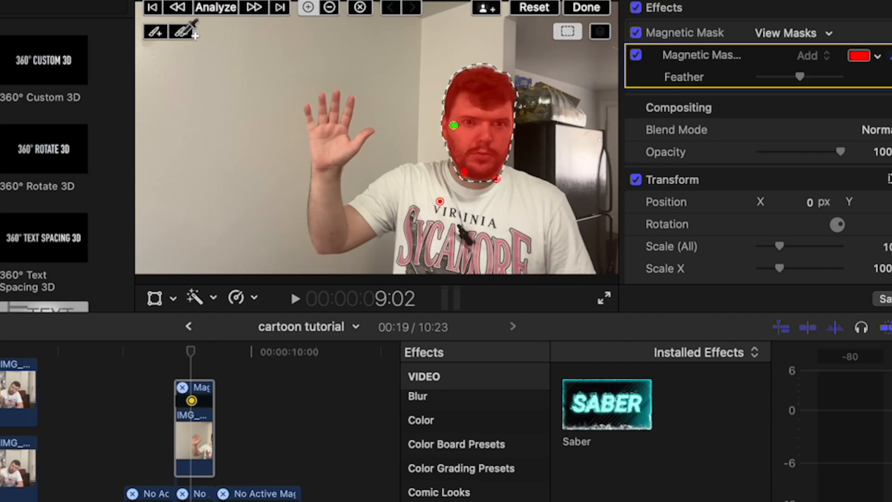
# - Paint and refine a magnetic mask patch on the left side of the face
pyautogui.click(183, 32)
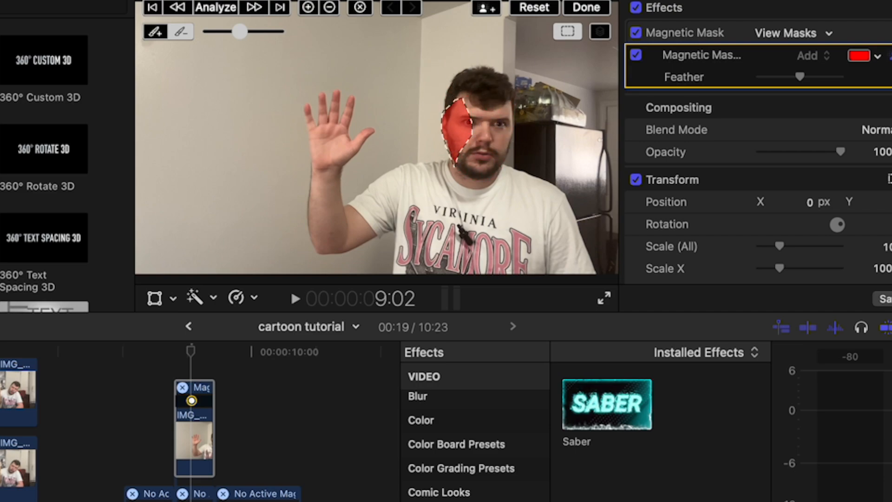
pyautogui.click(215, 7)
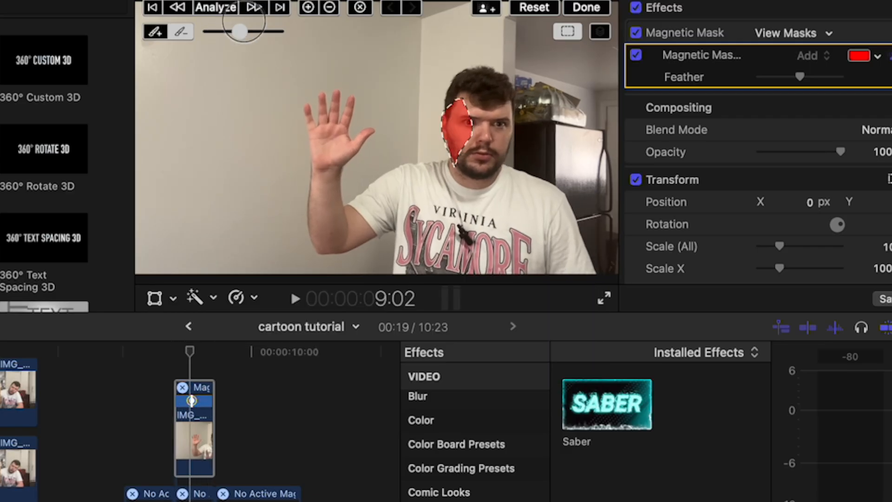
pyautogui.click(155, 32)
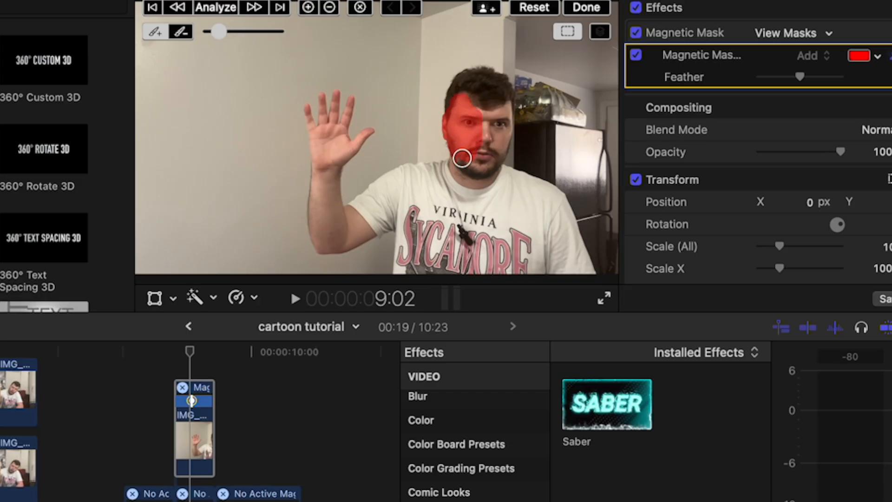
pyautogui.click(216, 7)
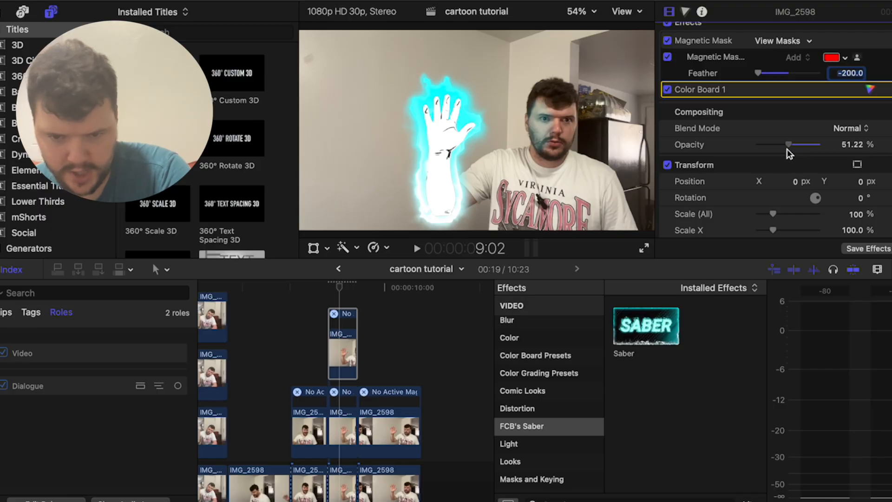
# - Play back the glowing cartoon arm with the half-opacity face tint
pyautogui.click(417, 248)
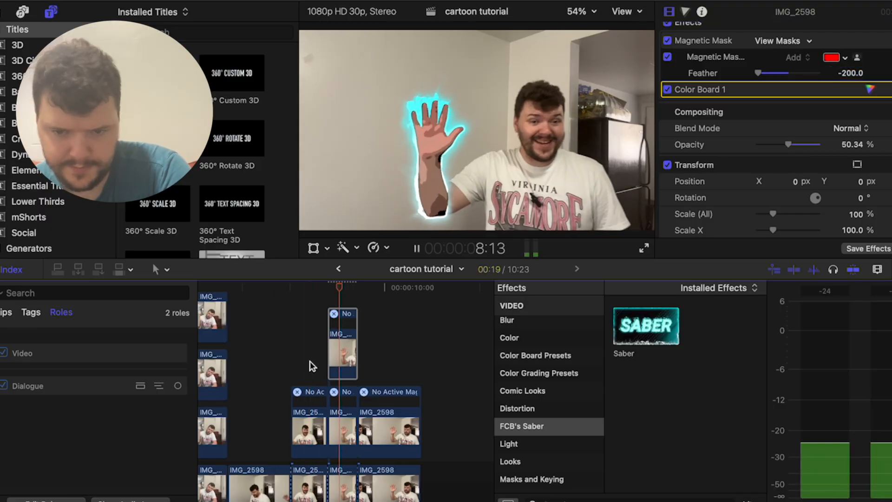